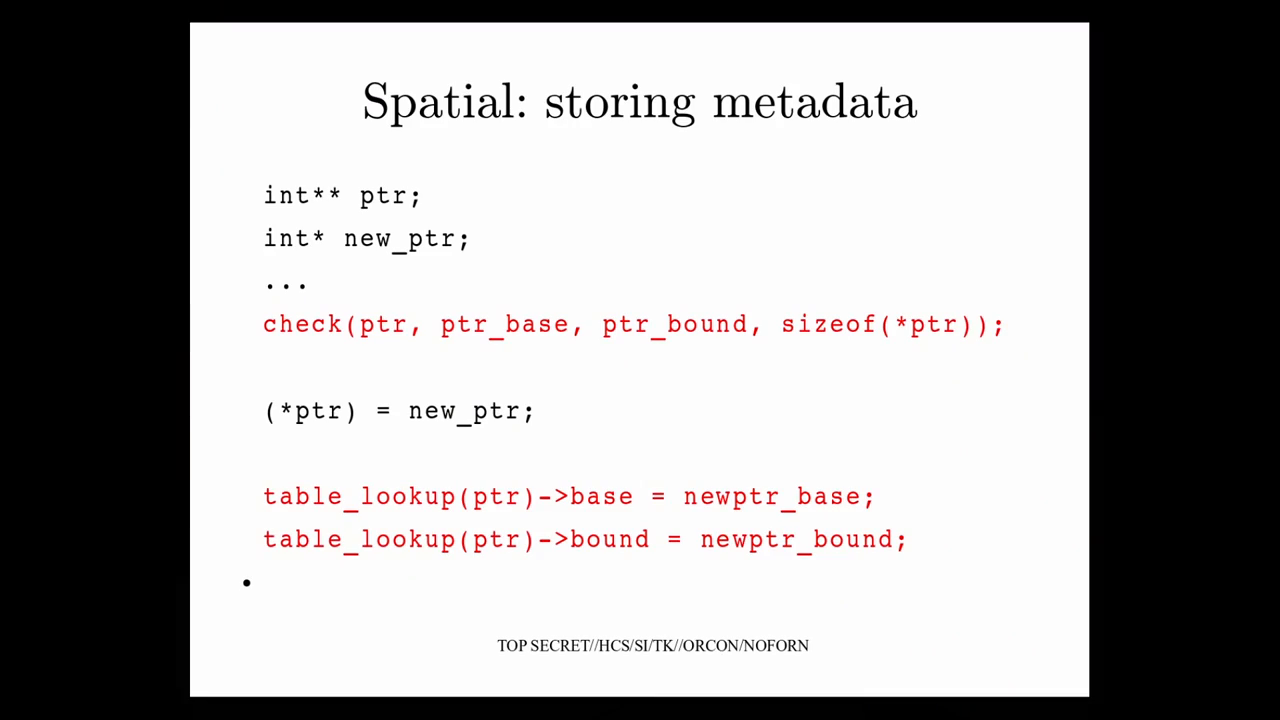
Advance past the function-call augmentation slide to the 'Spatial: loose ends' slide.
key("Right")
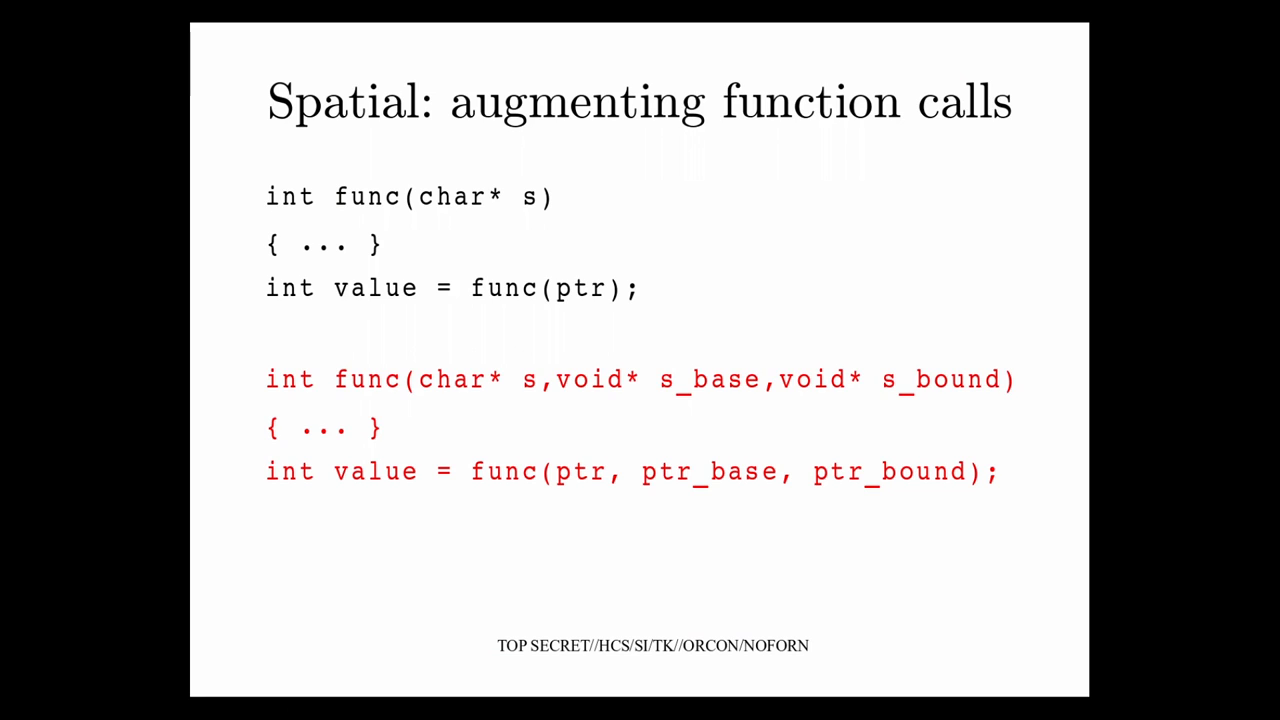
key("Right")
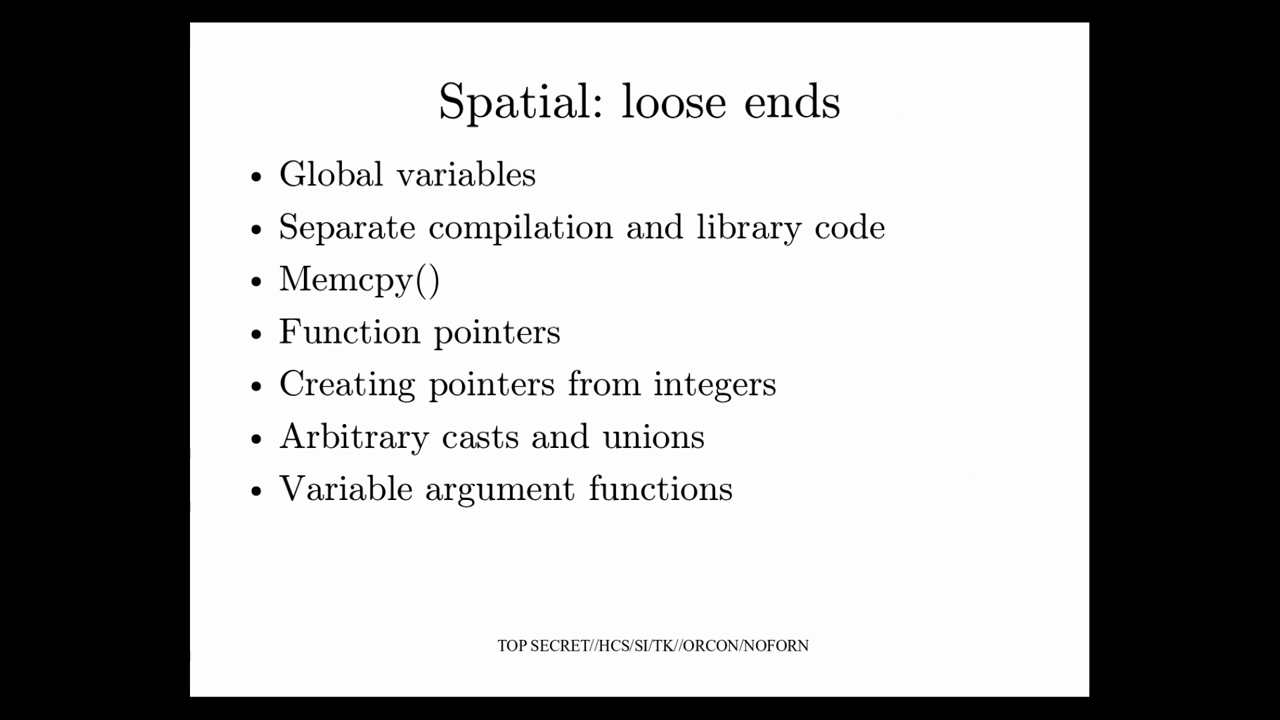